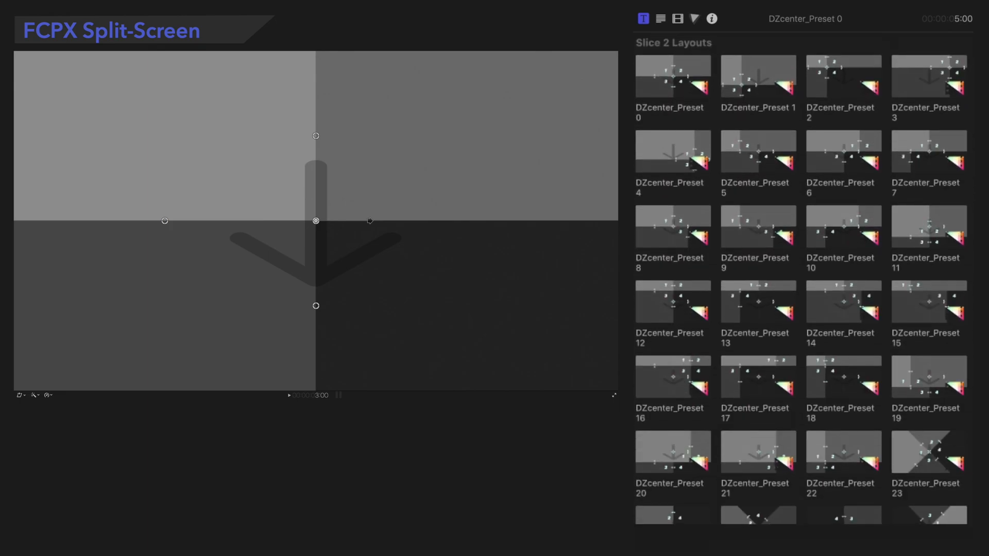
# - Apply the DZcenter_Preset 0 layout from the Titles browser
pyautogui.click(672, 76)
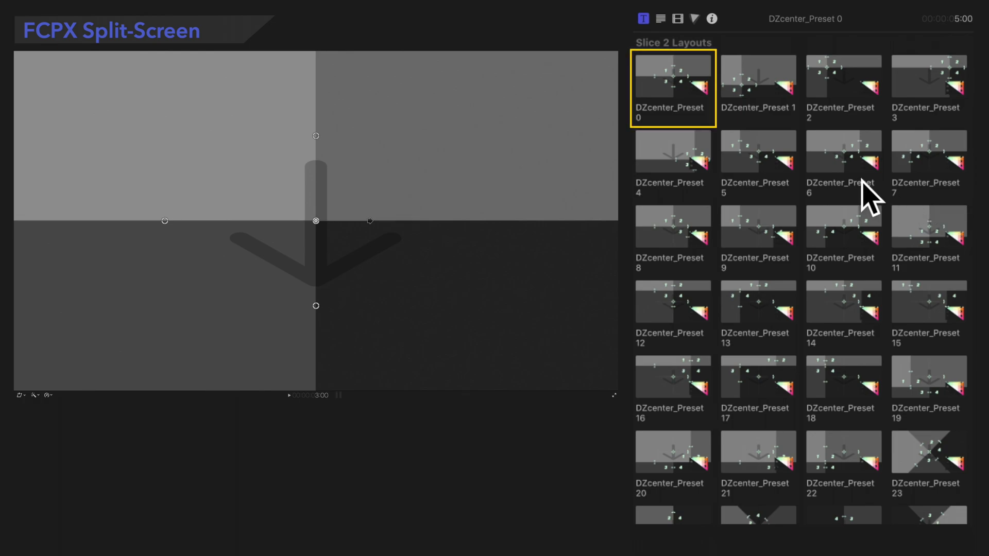
pyautogui.moveTo(678, 88)
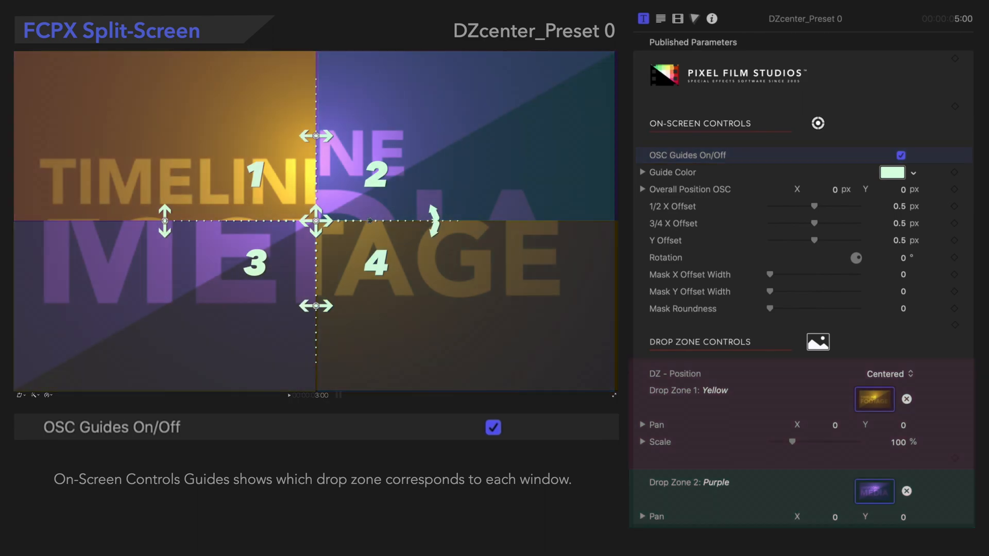
pyautogui.click(671, 172)
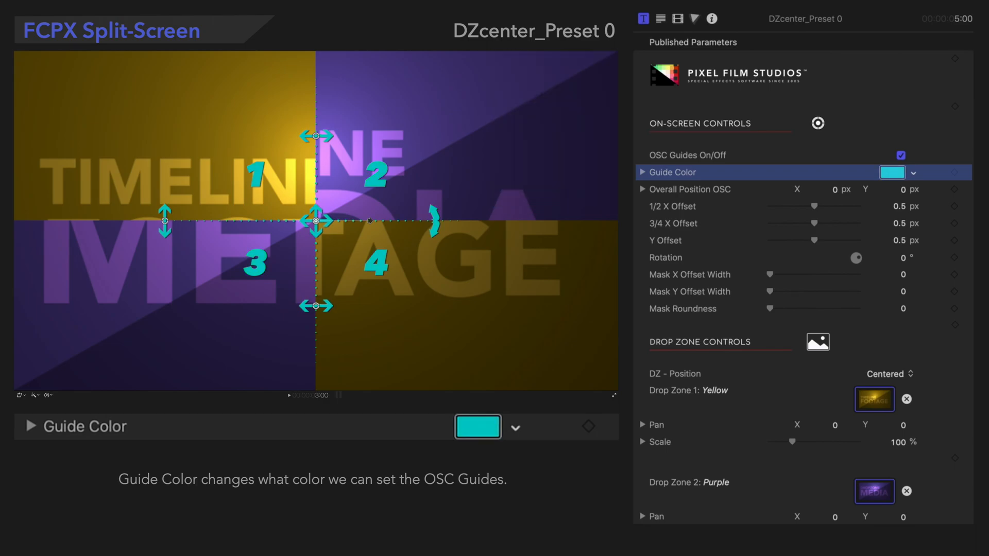
pyautogui.click(690, 188)
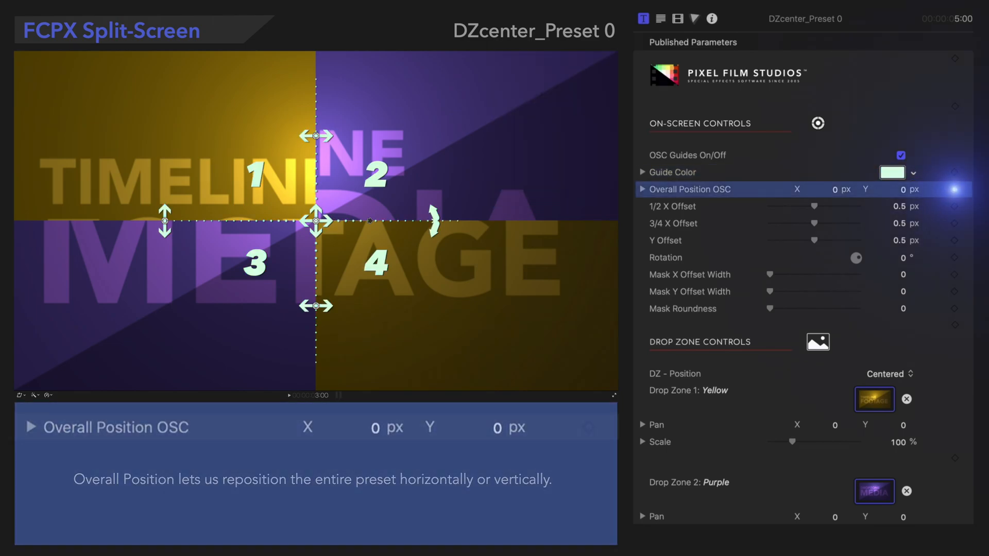
# - Drag the layout right and up with the Overall Position OSC, then reset it
pyautogui.moveTo(318, 220); pyautogui.dragTo(360, 220)
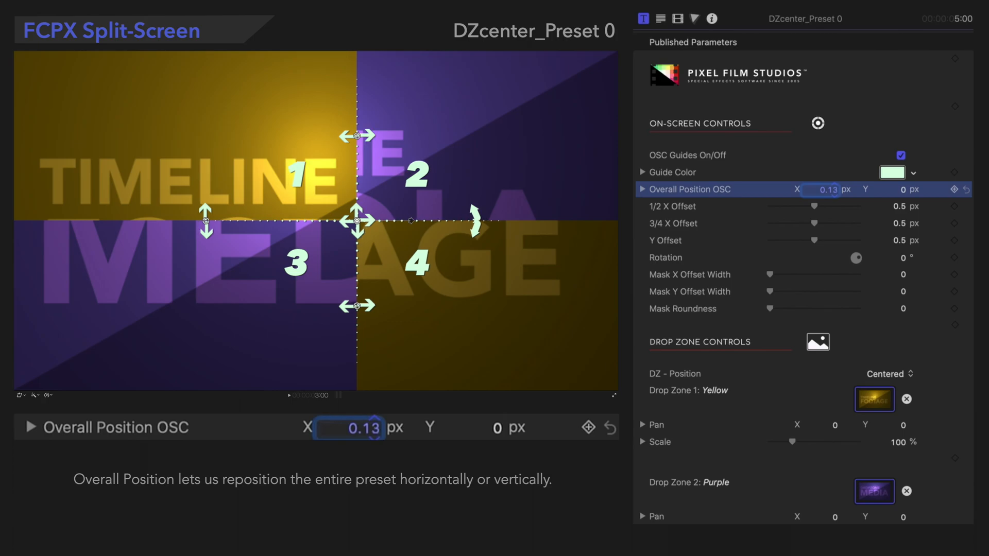
pyautogui.moveTo(358, 220); pyautogui.dragTo(386, 183)
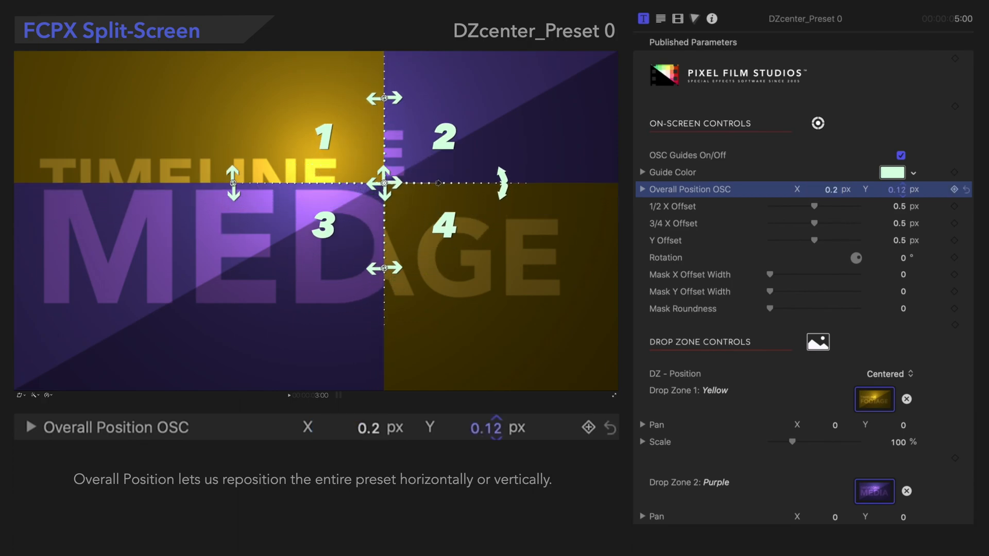
pyautogui.moveTo(385, 183); pyautogui.dragTo(386, 152)
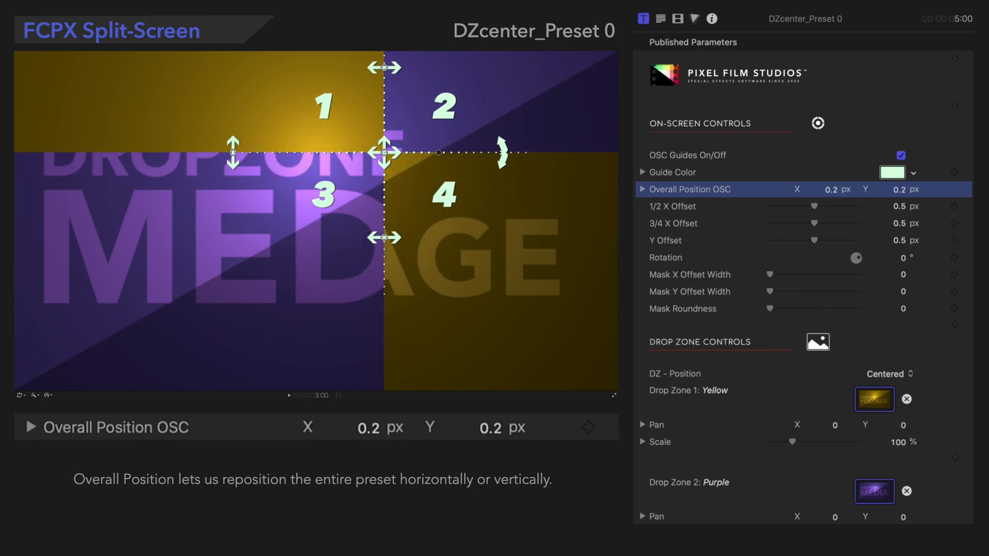
pyautogui.click(688, 206)
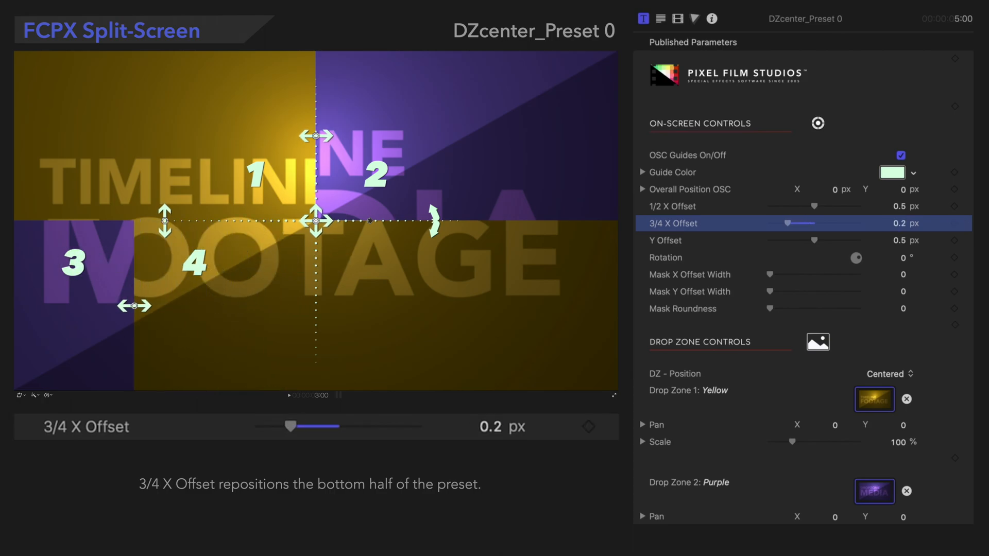
# - Test the centre Y Offset, then set Mask X Offset Width to 50 for a vertical gap
pyautogui.click(664, 240)
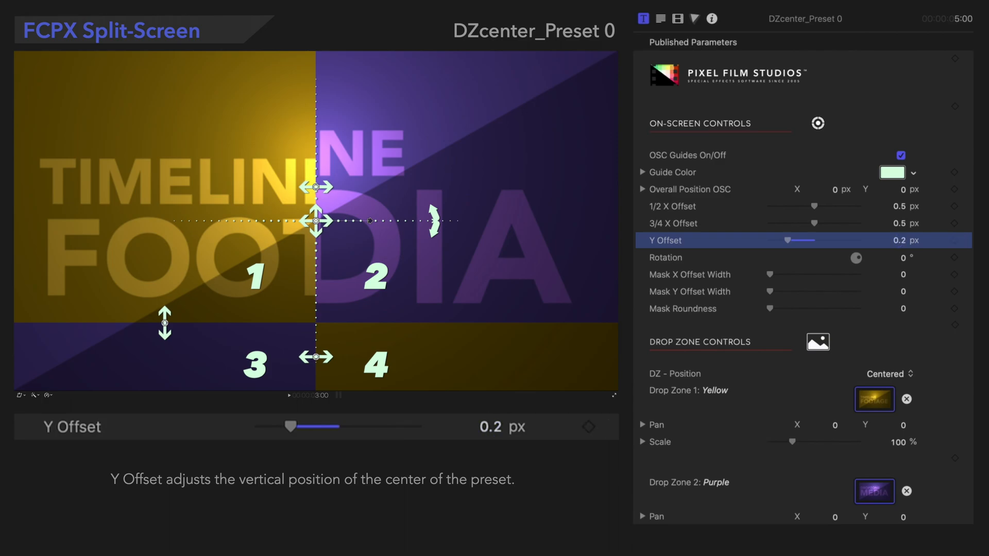
pyautogui.click(665, 258)
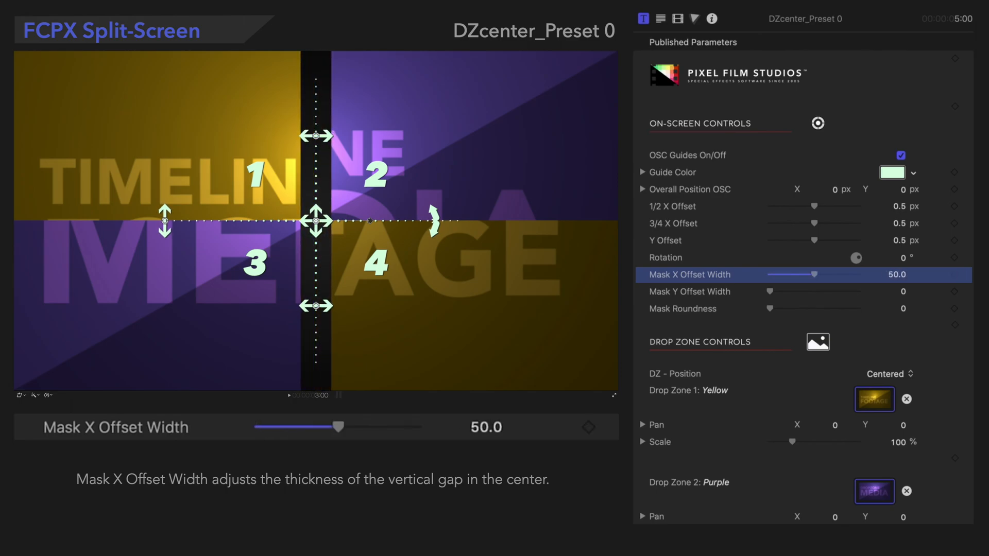
# - Uncheck OSC Guides On/Off to hide the numbered guides
pyautogui.click(690, 291)
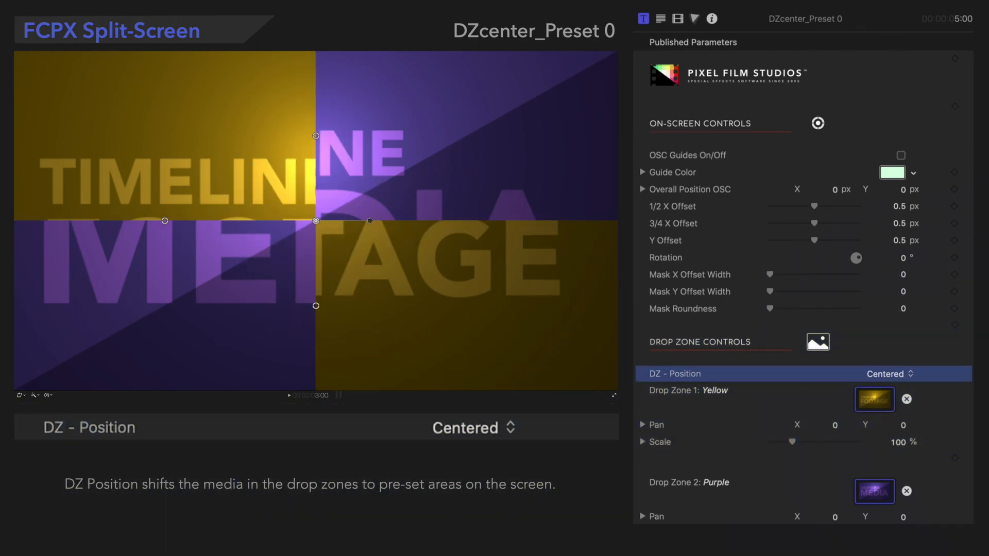
# - Keep the DZ - Position pop-up set to Centered
pyautogui.click(890, 373)
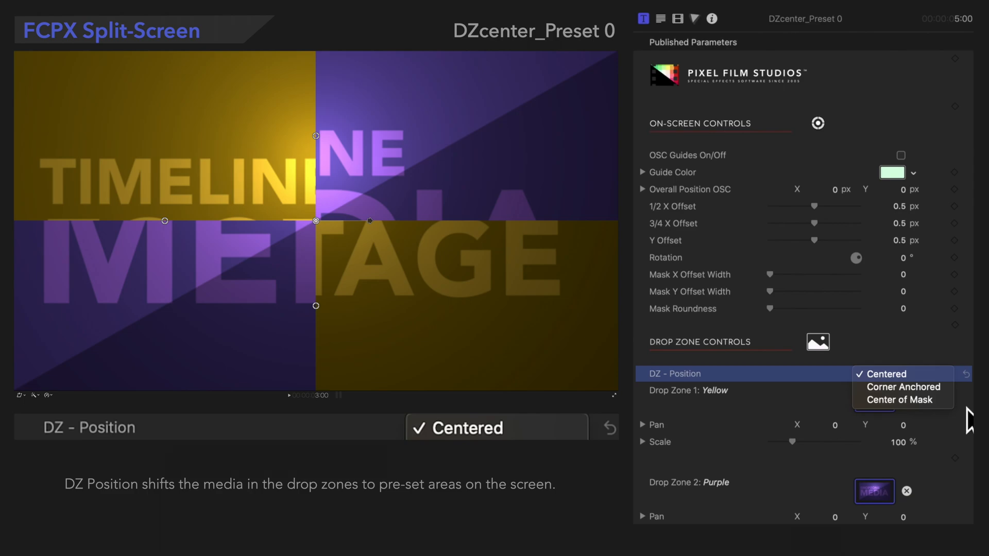
pyautogui.moveTo(903, 400)
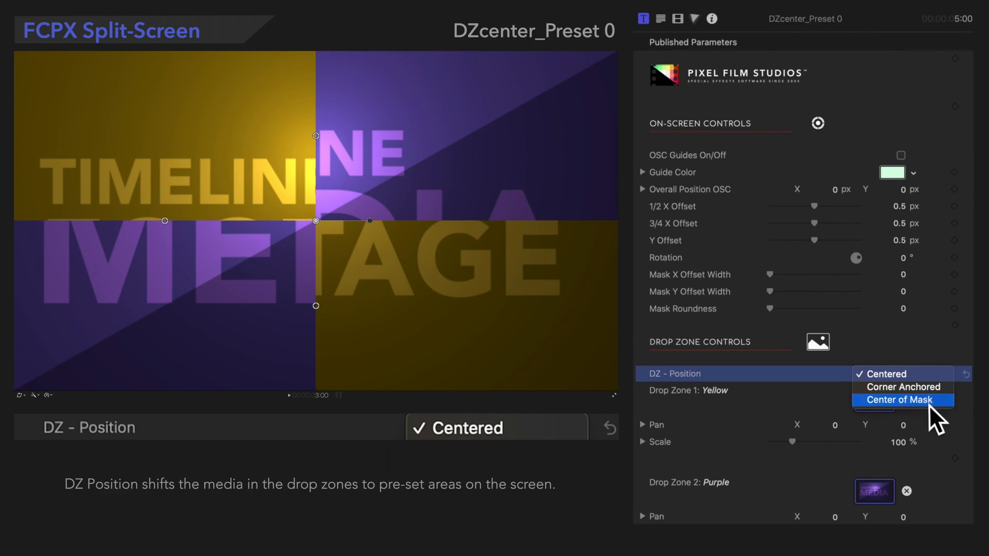
pyautogui.click(902, 400)
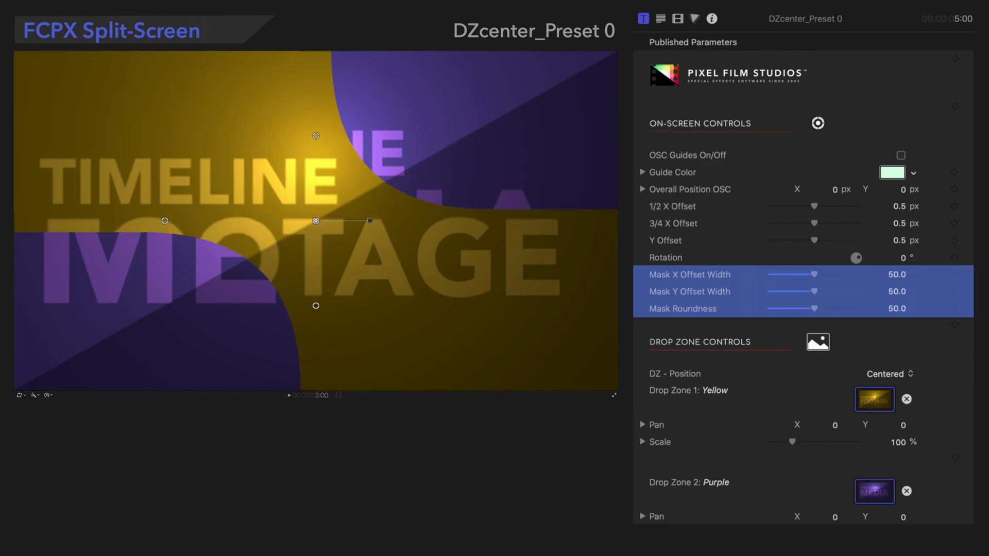
# - Scroll the Inspector down to Background Controls
pyautogui.scroll(-3)
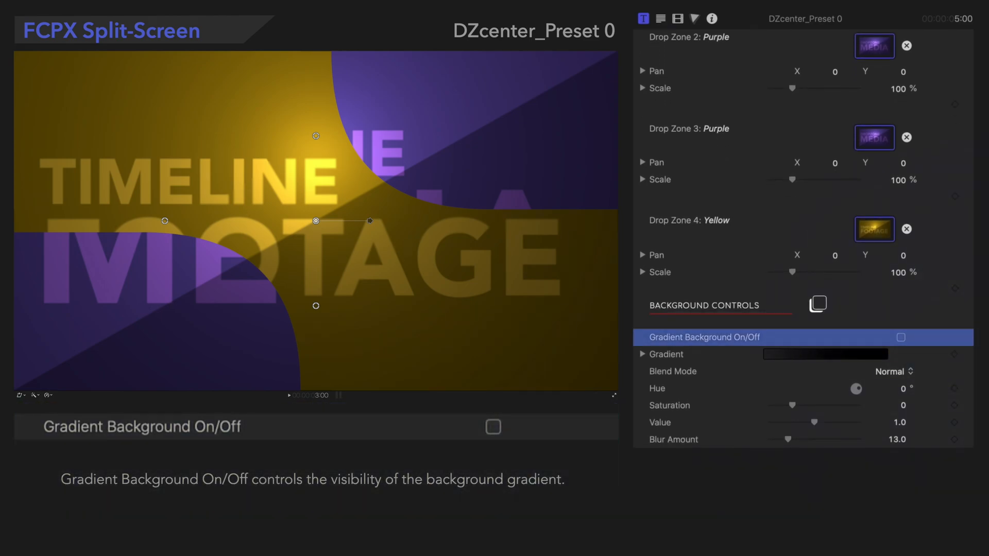
# - Enable Gradient Background and set its color stops to red and teal
pyautogui.click(901, 337)
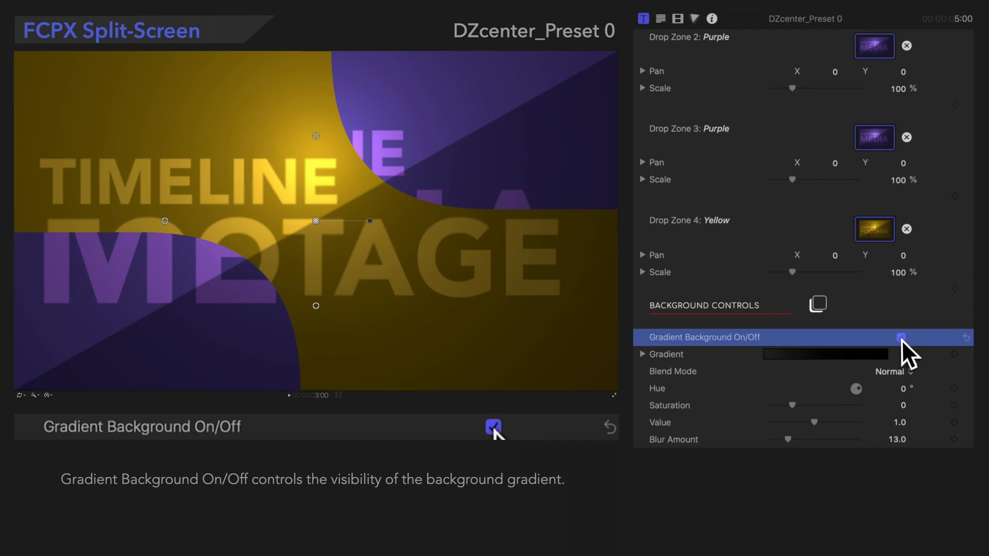
pyautogui.click(900, 337)
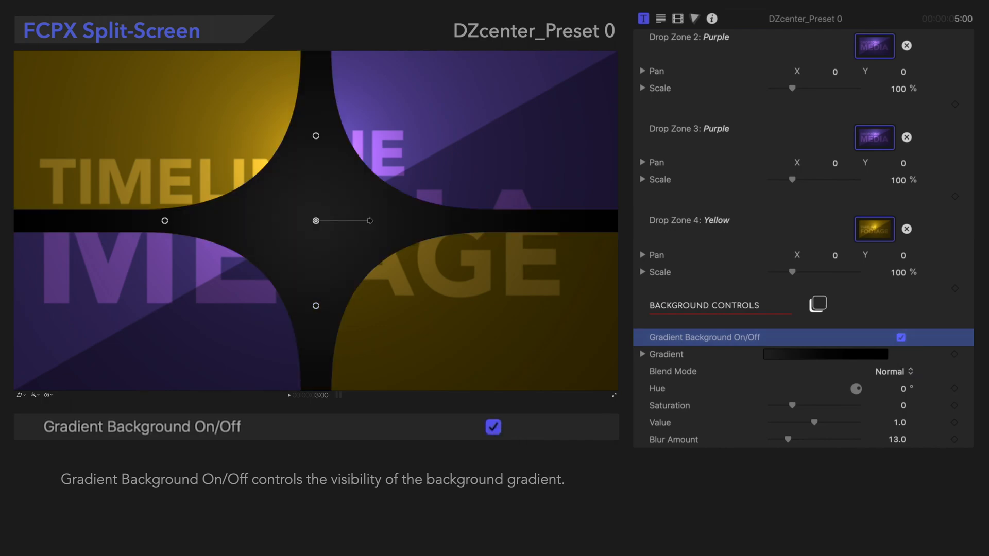
pyautogui.click(666, 354)
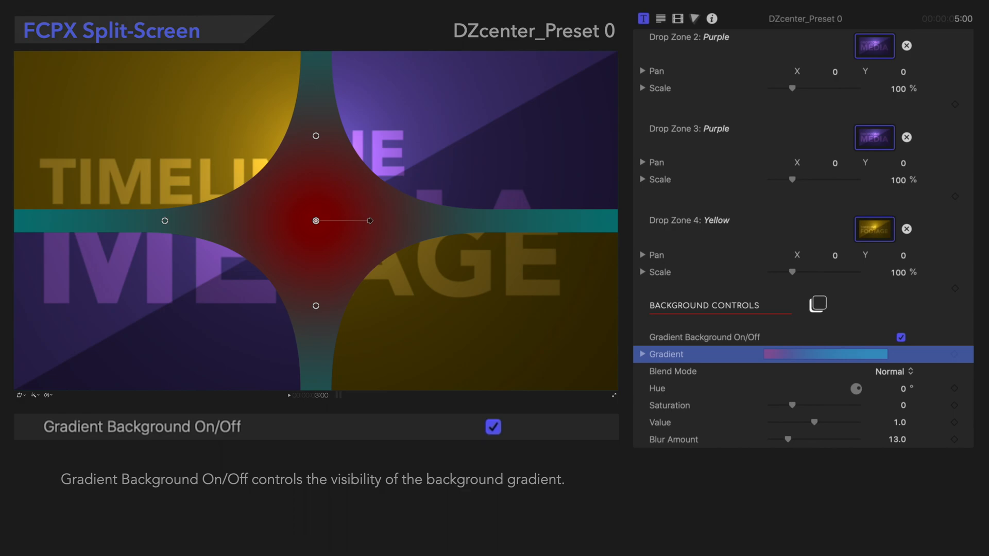
# - Set the background Blend Mode to Add
pyautogui.click(672, 371)
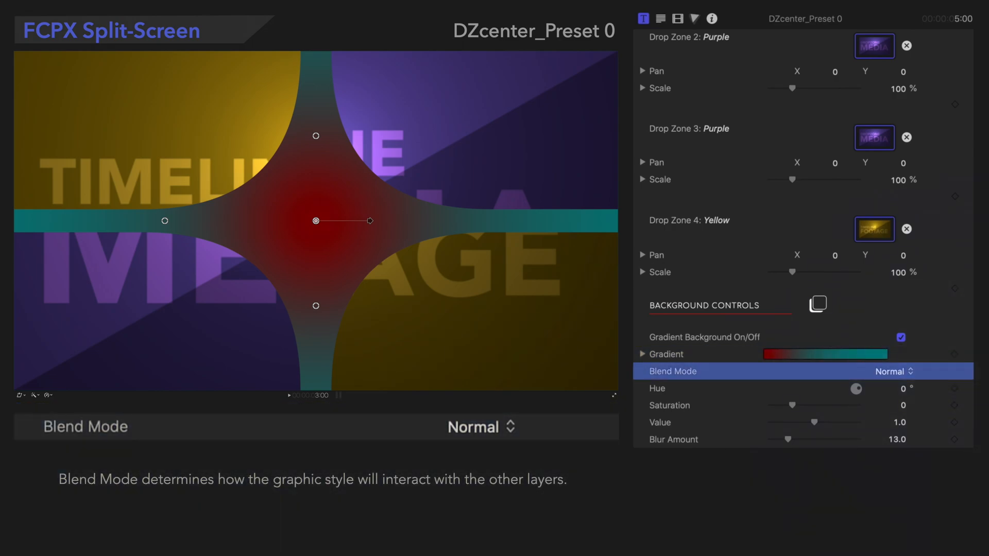
pyautogui.click(893, 371)
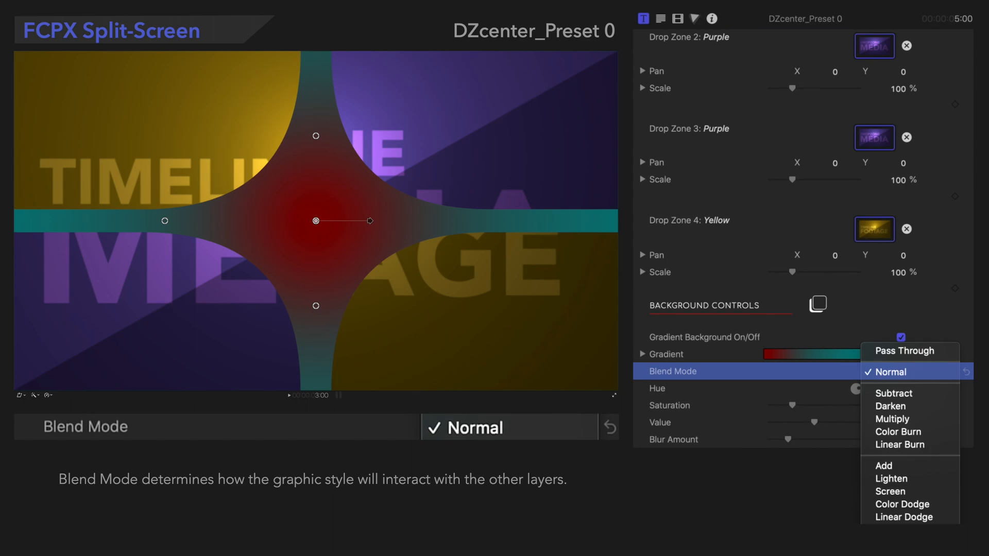
pyautogui.click(883, 466)
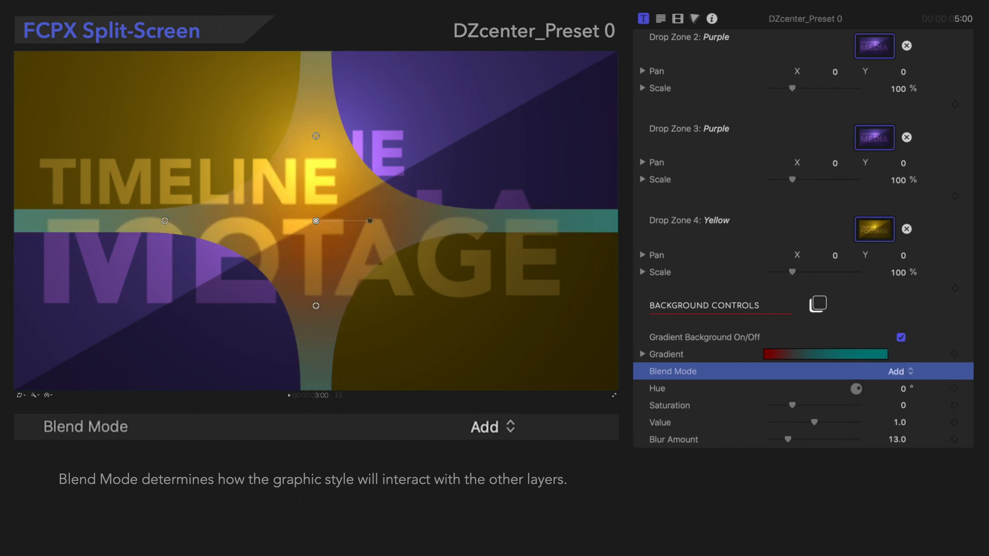
pyautogui.click(659, 388)
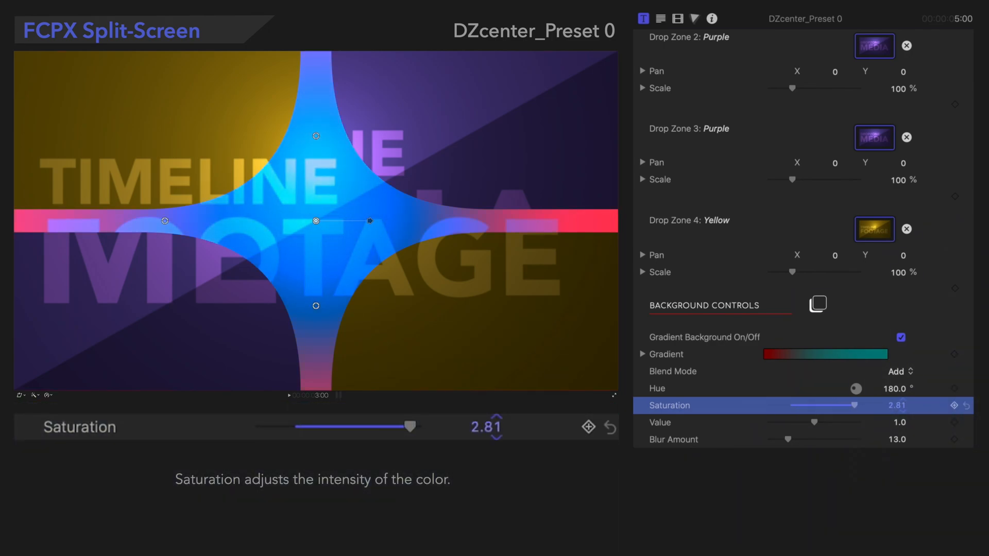
# - Raise the background gradient's Saturation to 3.0
pyautogui.click(660, 422)
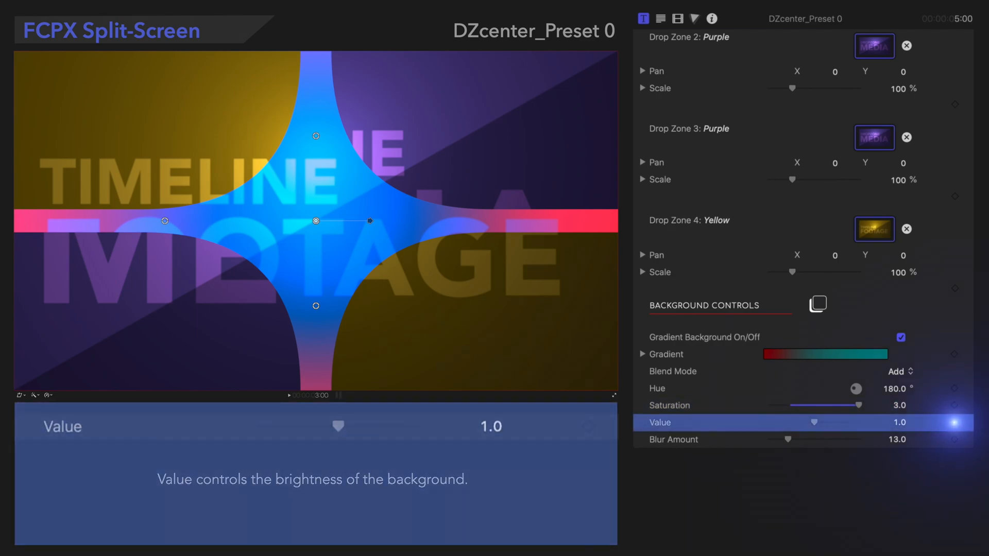